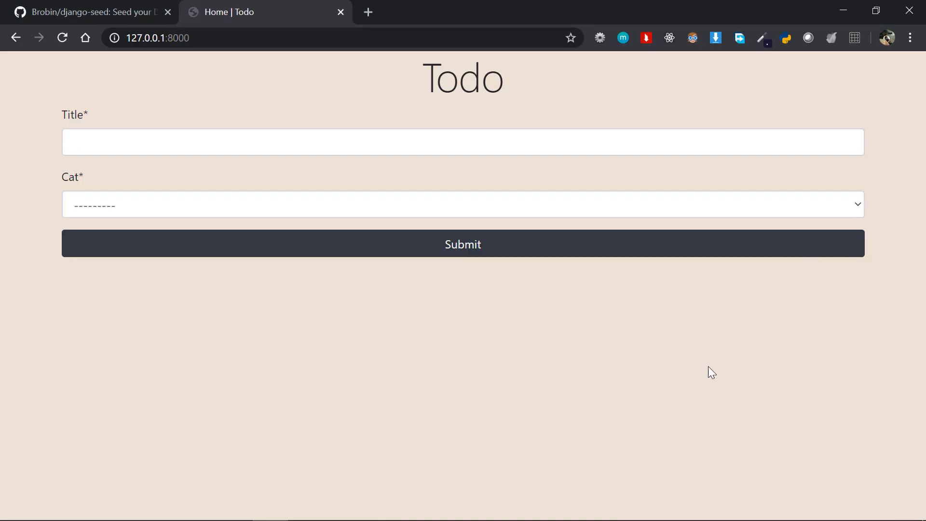
# Step: Select the Category model name in the core app's models.py
pyautogui.click(462, 142)
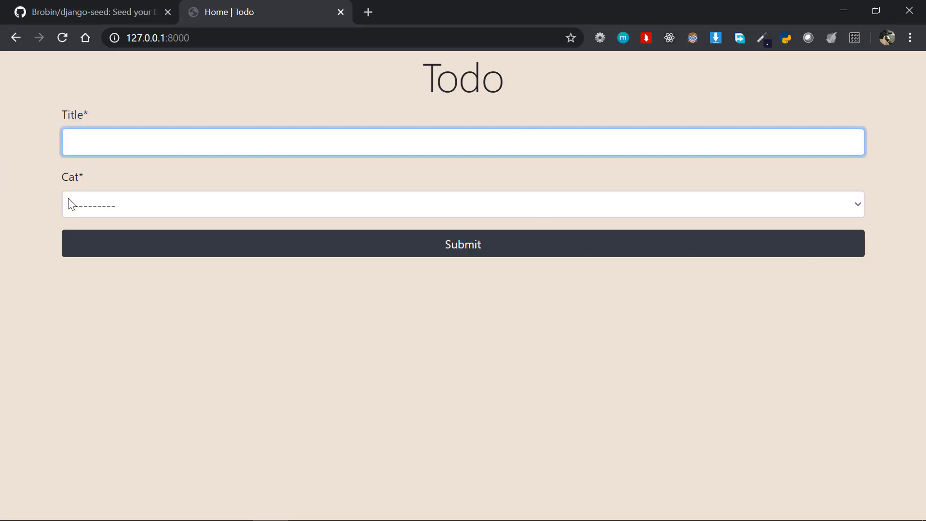
pyautogui.click(462, 204)
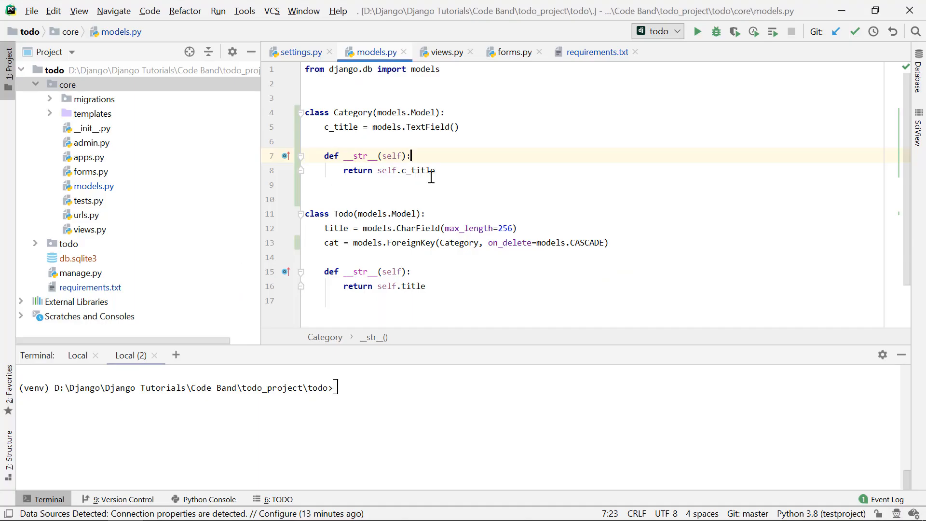
pyautogui.press('ctrl+a')
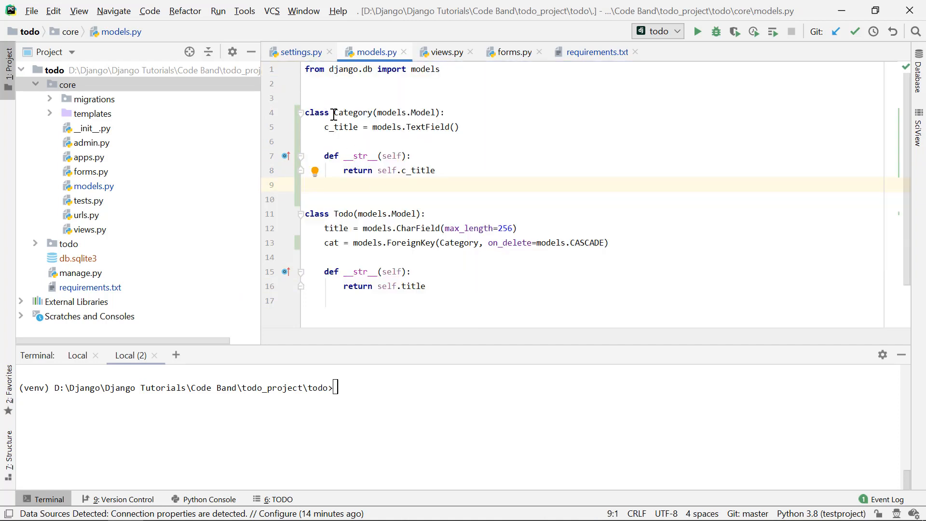
pyautogui.doubleClick(353, 112)
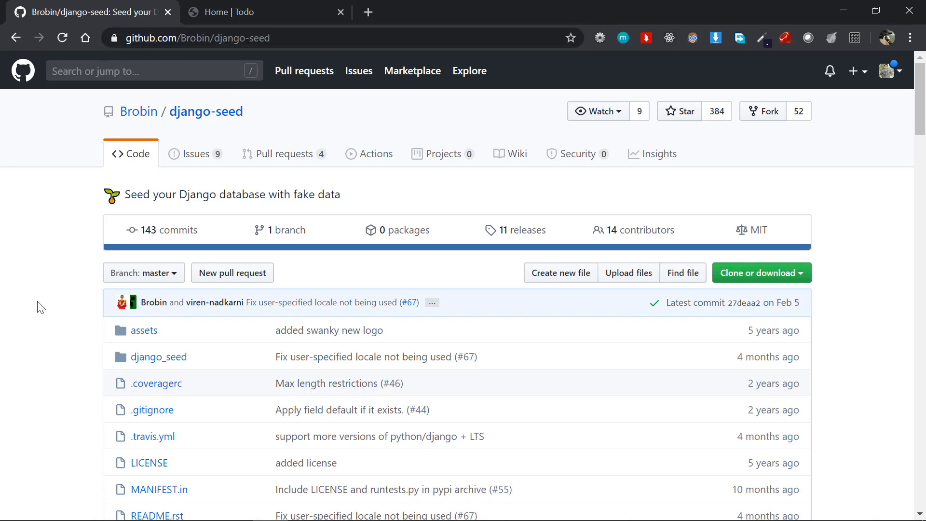
# Step: Scroll the django-seed README to its Installation and Configuration sections
pyautogui.scroll(-3)
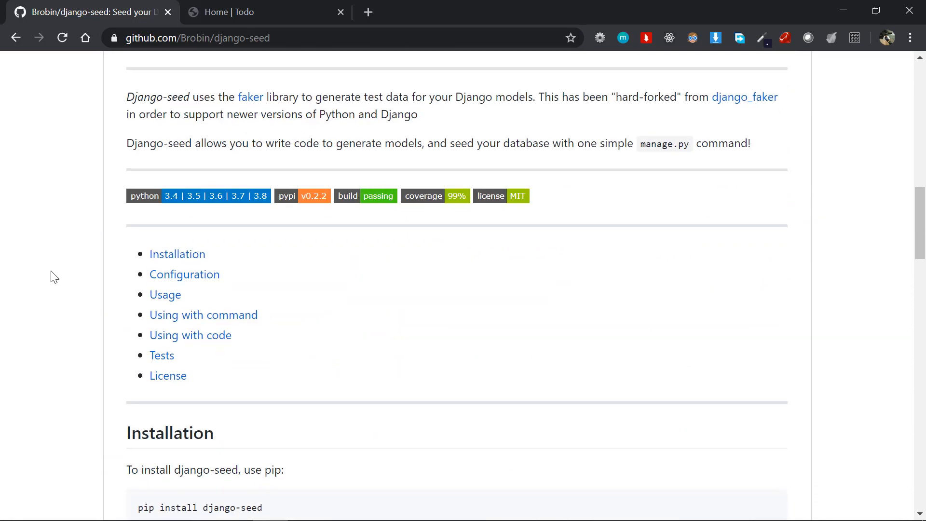
pyautogui.scroll(-3)
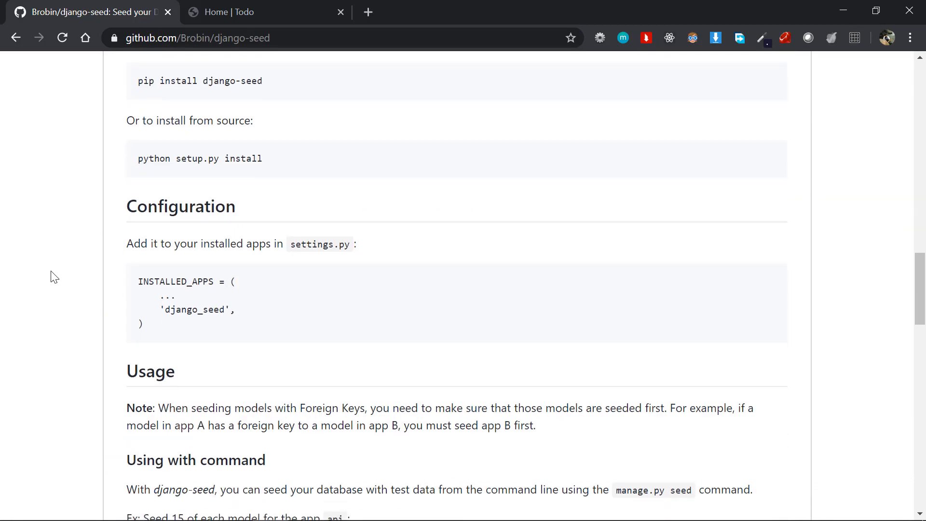
pyautogui.scroll(3)
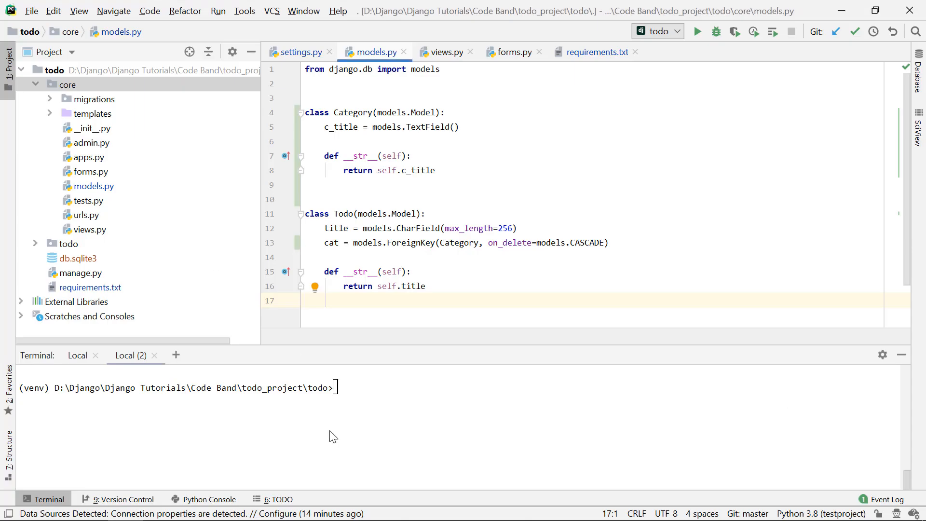
# Step: Run 'pip install django-seed' in the project terminal, installing version 0.2.2
pyautogui.write('pip install django-seed')
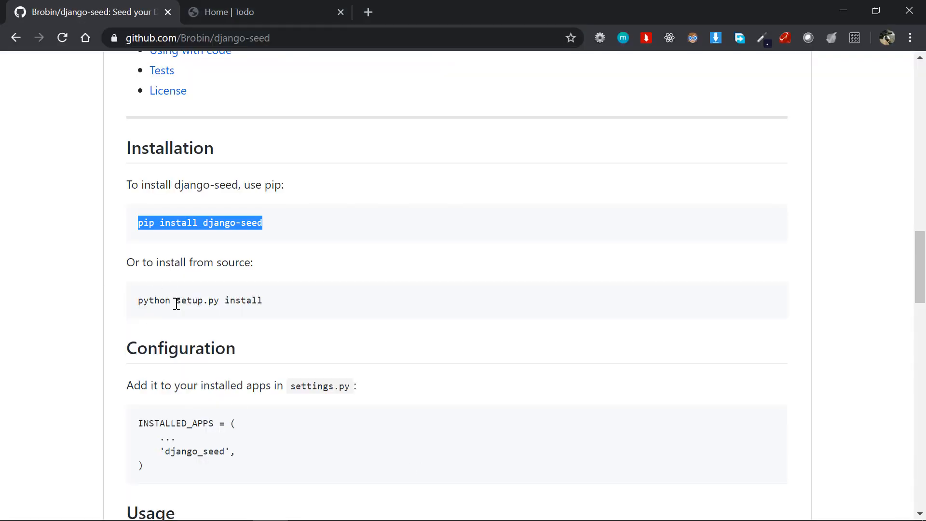
pyautogui.scroll(-3)
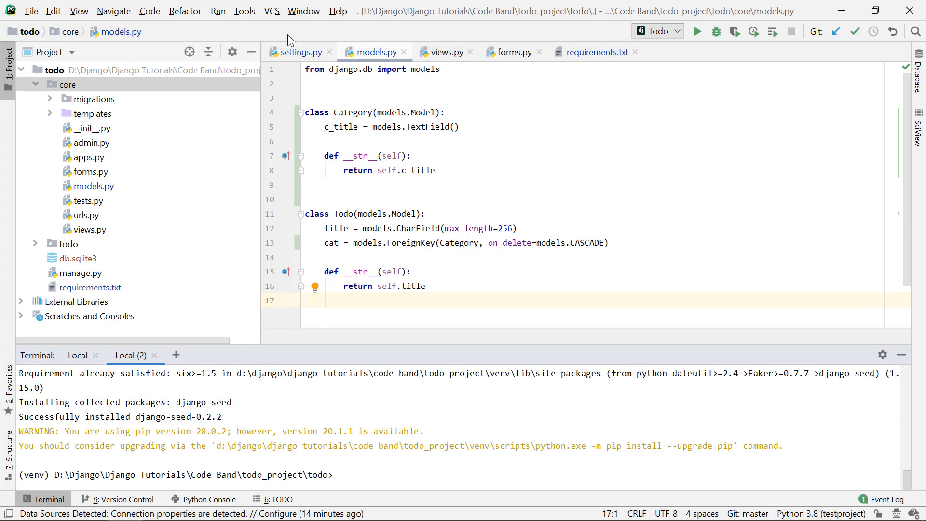
# Step: Add 'django_seed' to INSTALLED_APPS in settings.py
pyautogui.click(302, 52)
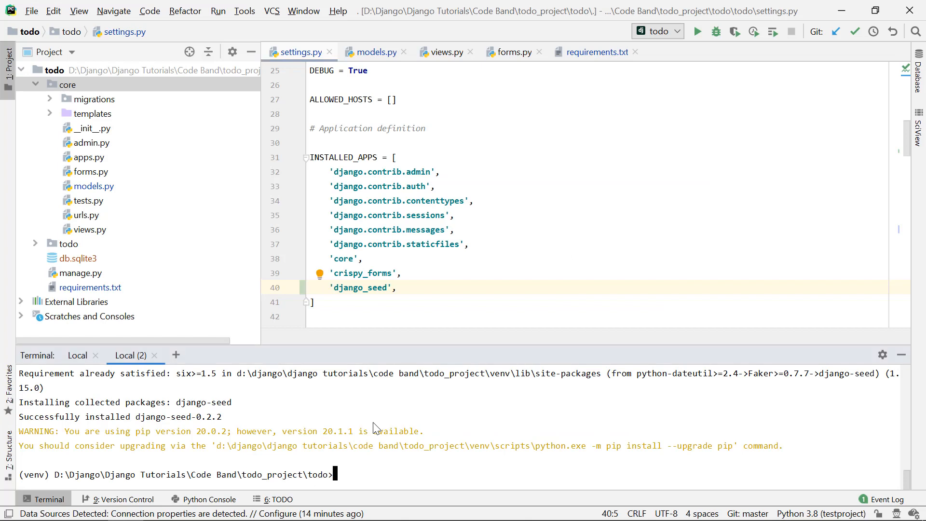
pyautogui.moveTo(366, 44)
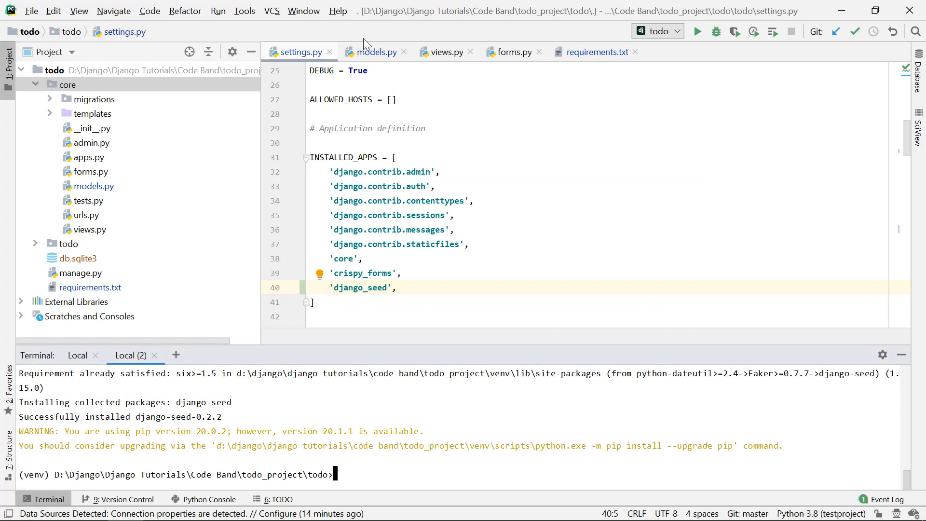
# Step: Select the Category model name in models.py and the core app folder in the project tree
pyautogui.click(375, 52)
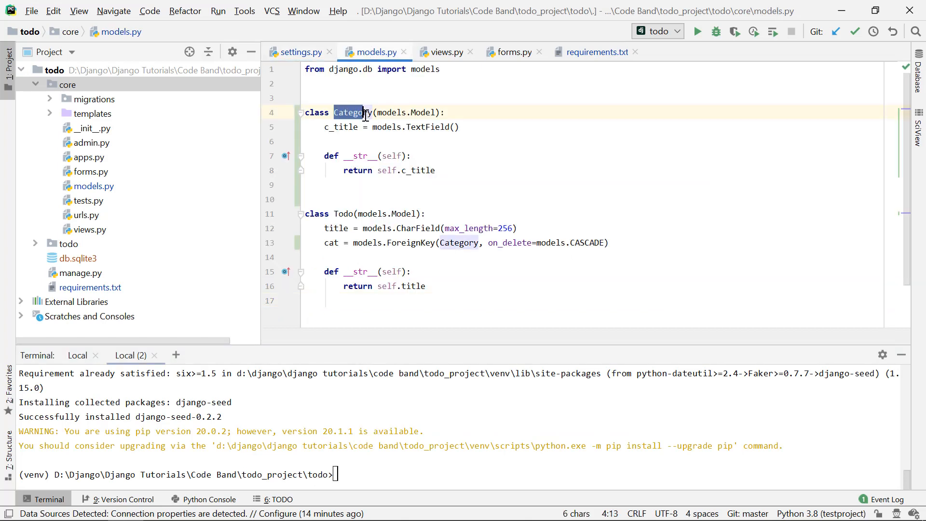
pyautogui.doubleClick(351, 112)
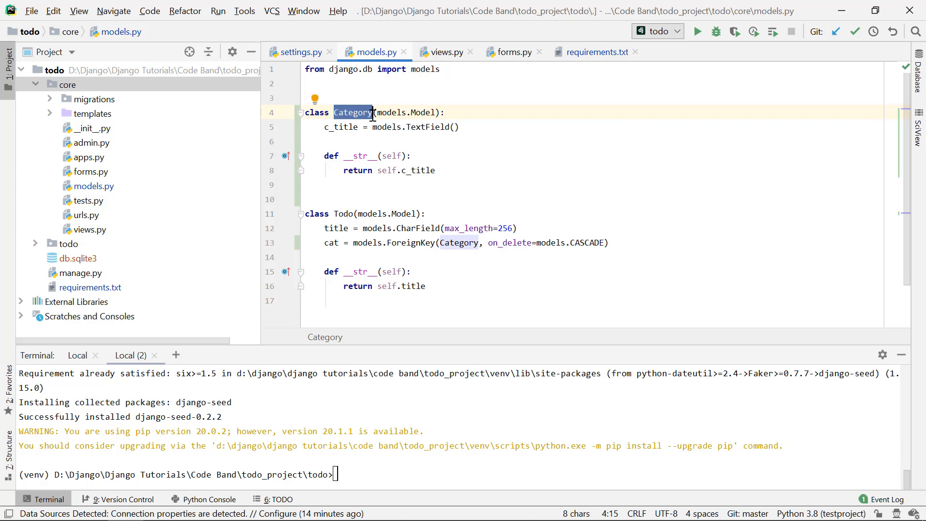
pyautogui.moveTo(130, 105)
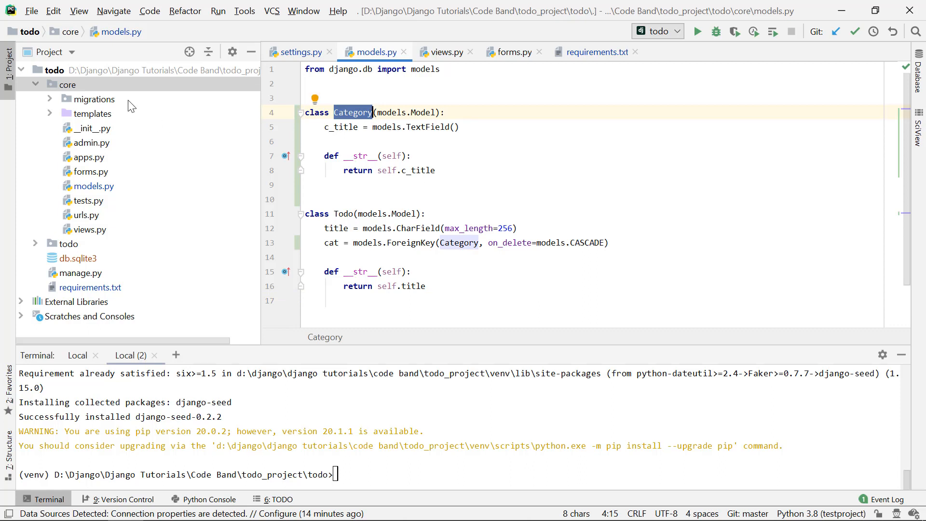
pyautogui.click(68, 85)
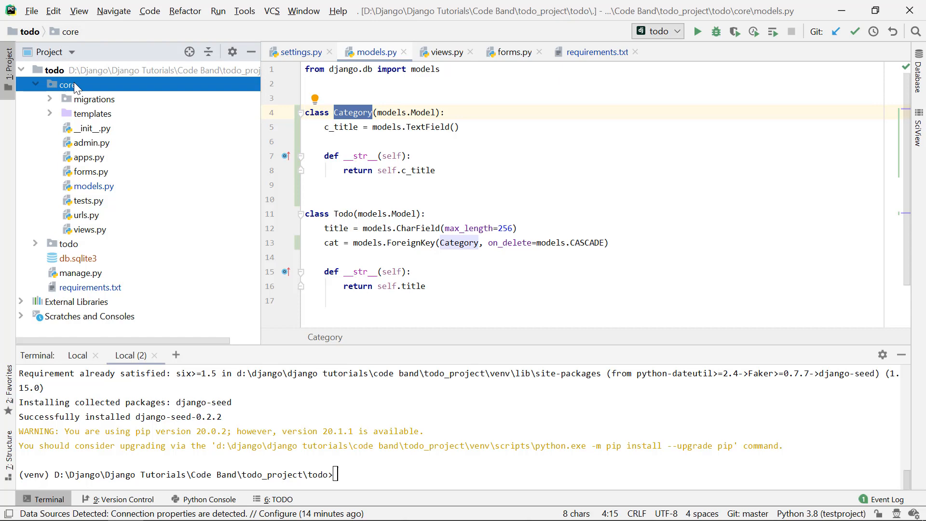
pyautogui.moveTo(97, 94)
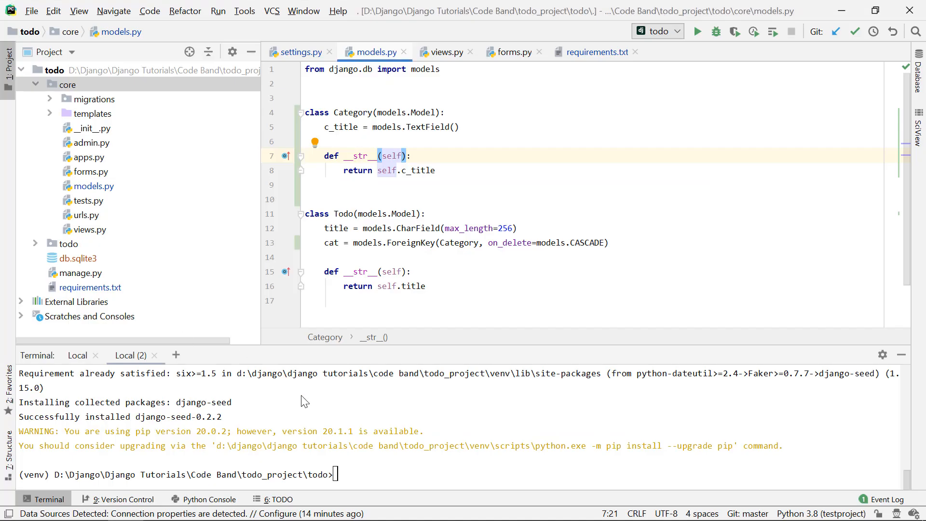
# Step: Run 'python manage.py seed core --number=15' to seed 15 Categorys and 15 Todos
pyautogui.write('python manage.py seed api --number=15')
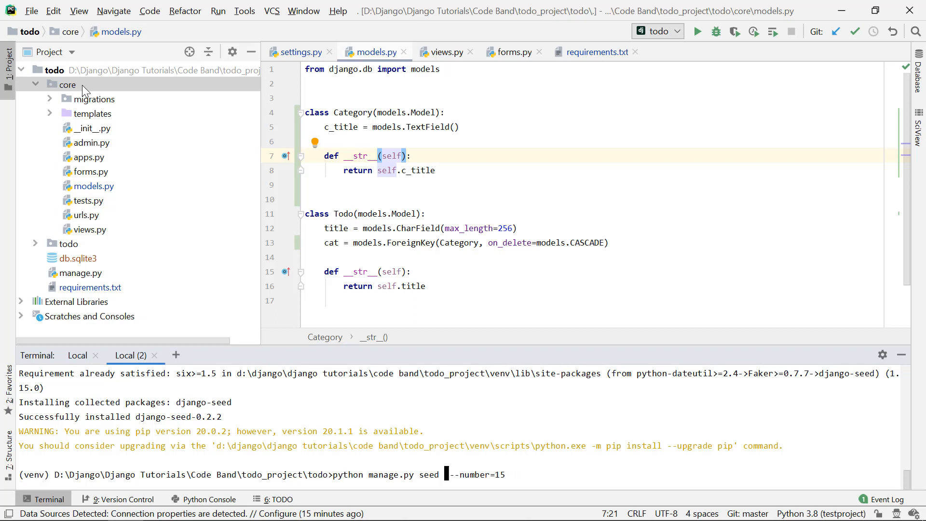
pyautogui.click(68, 85)
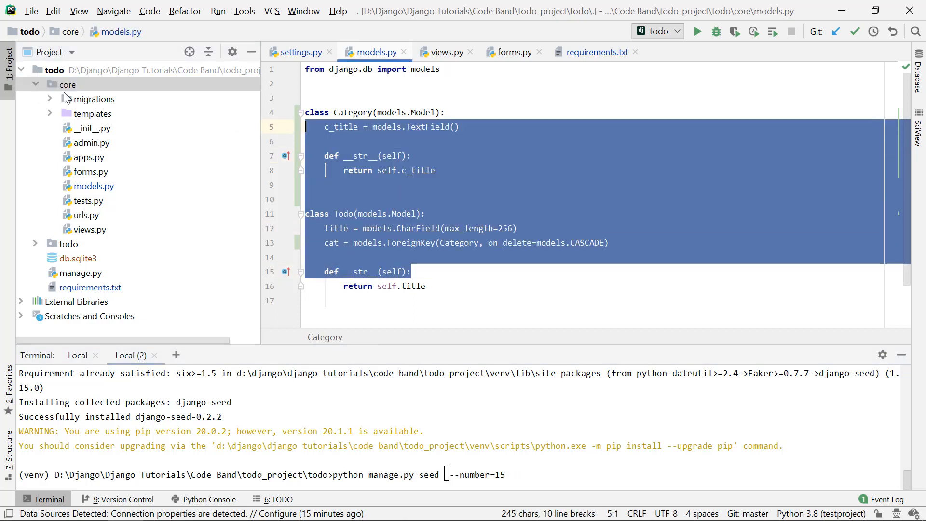
pyautogui.click(68, 84)
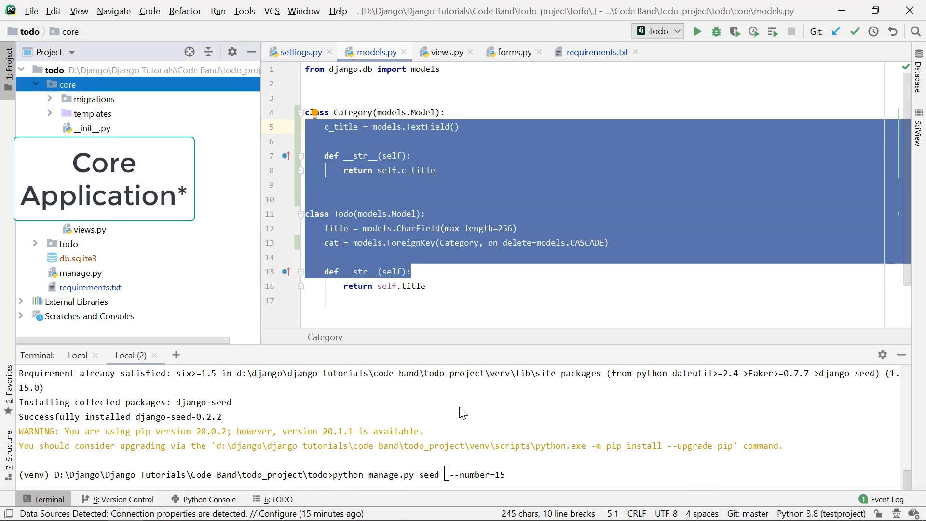
pyautogui.write('core')
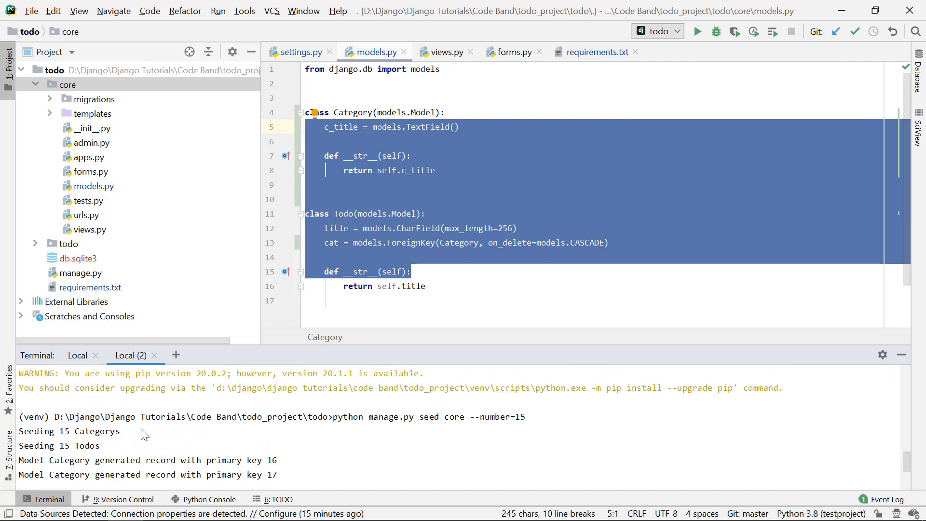
pyautogui.moveTo(177, 459)
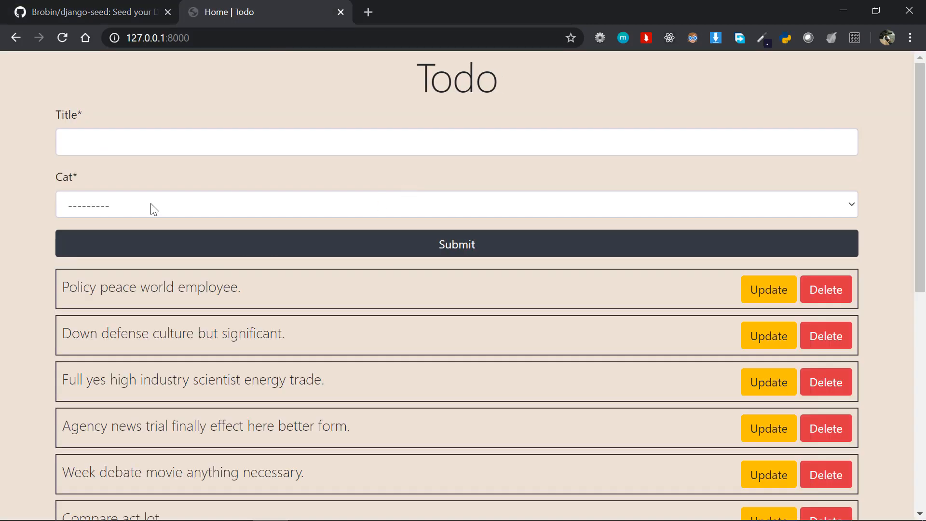
# Step: Review the generated todos on the Todo page, then return to the django-seed README's Usage section
pyautogui.scroll(-3)
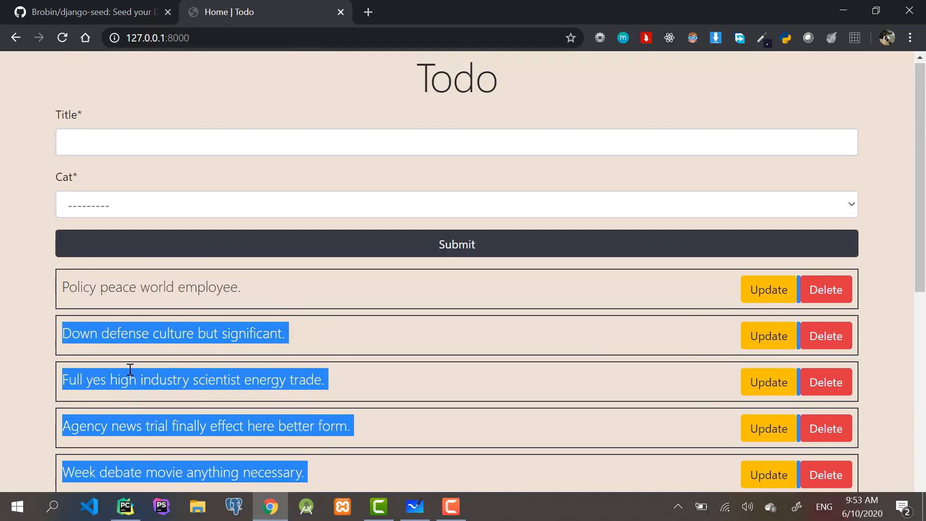
pyautogui.click(456, 203)
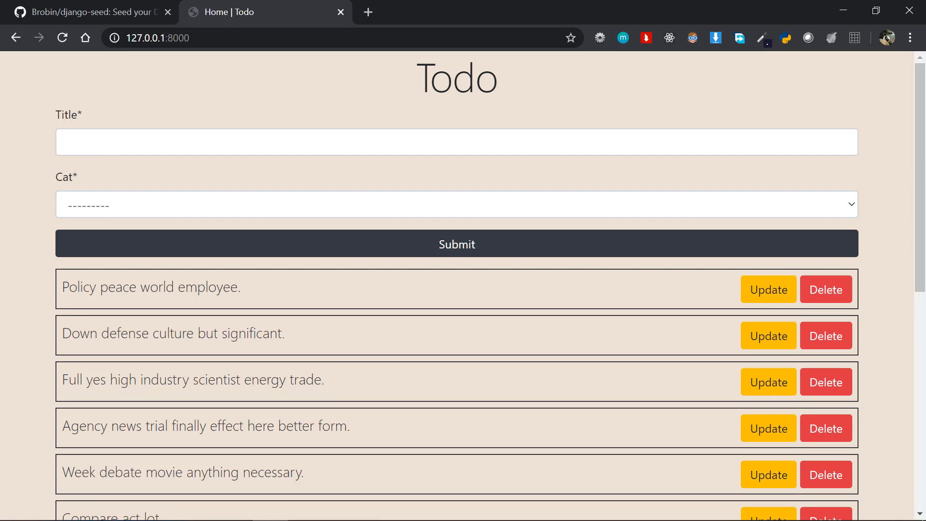
pyautogui.click(88, 12)
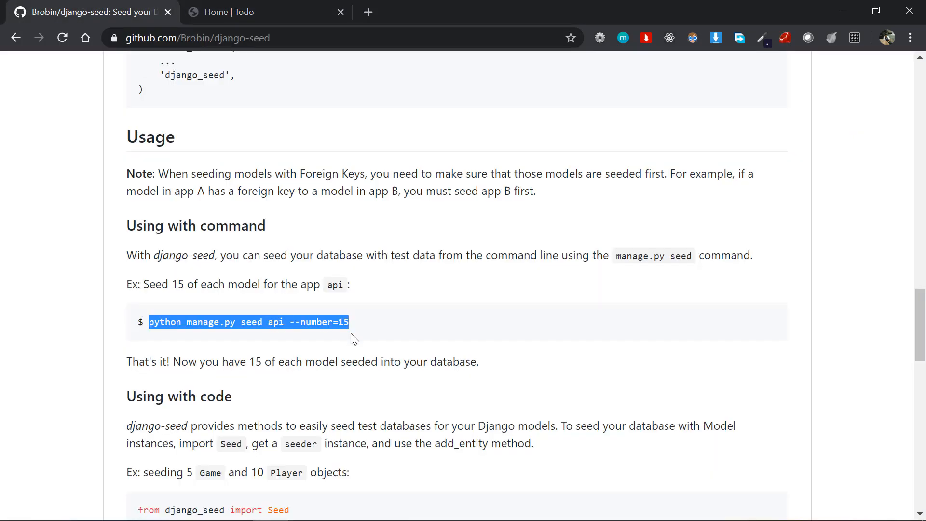
pyautogui.scroll(-3)
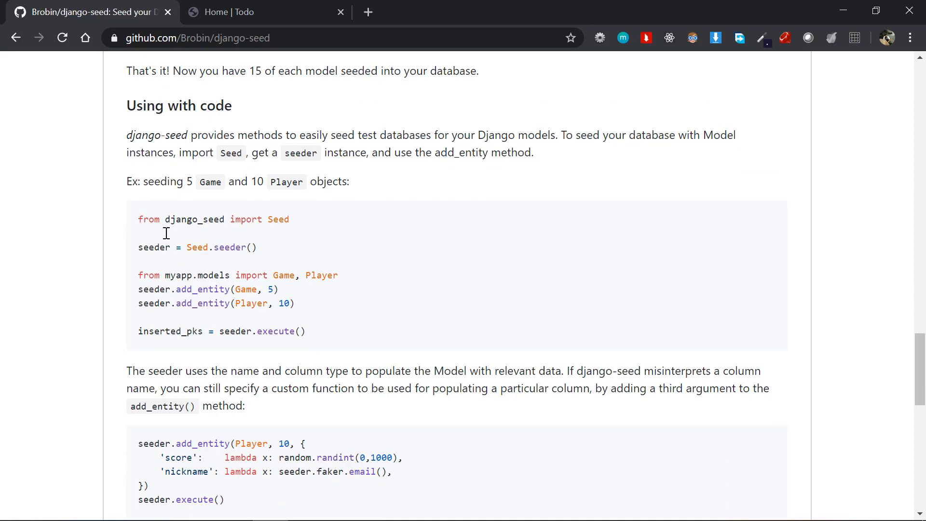
pyautogui.moveTo(138, 218); pyautogui.dragTo(306, 331)
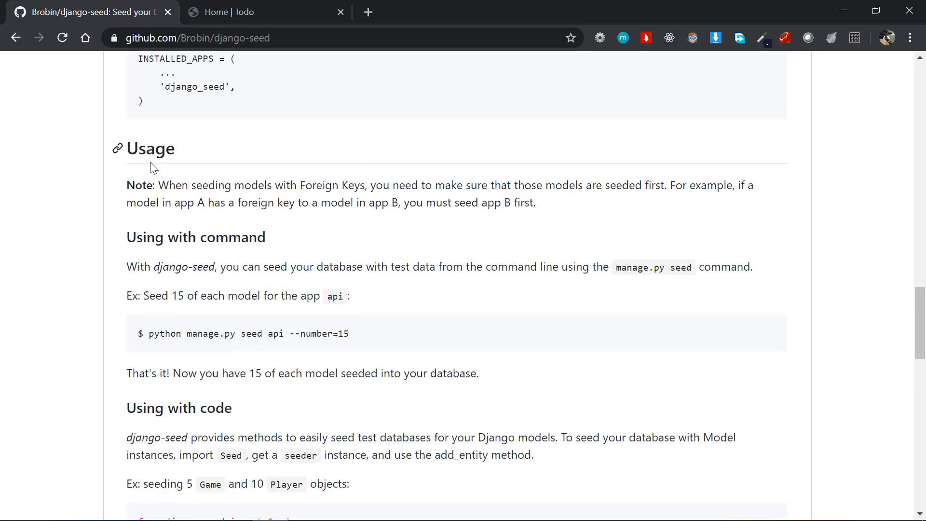
pyautogui.moveTo(126, 185); pyautogui.dragTo(535, 202)
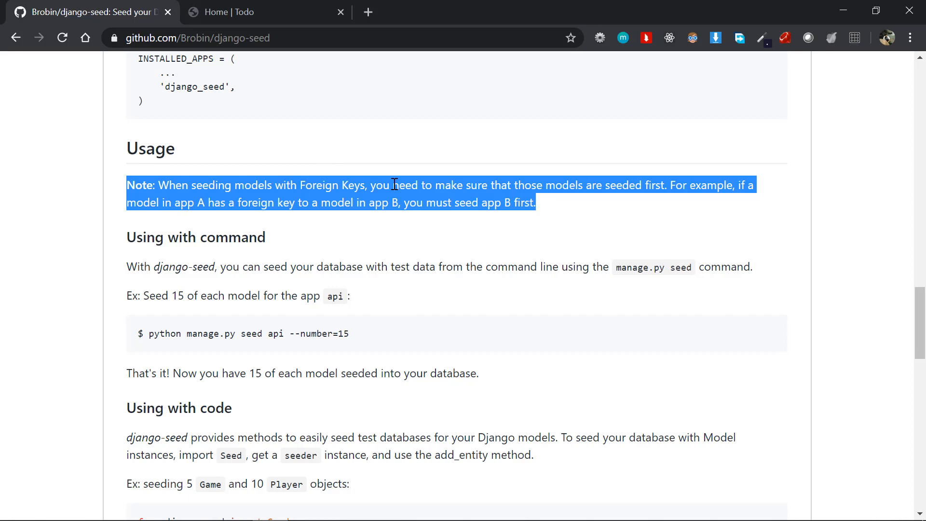
pyautogui.moveTo(717, 185)
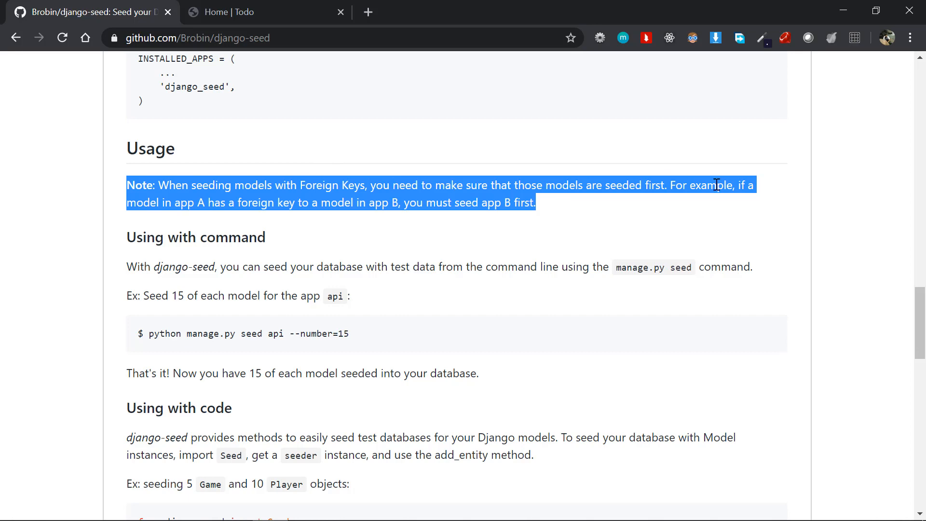
pyautogui.click(201, 202)
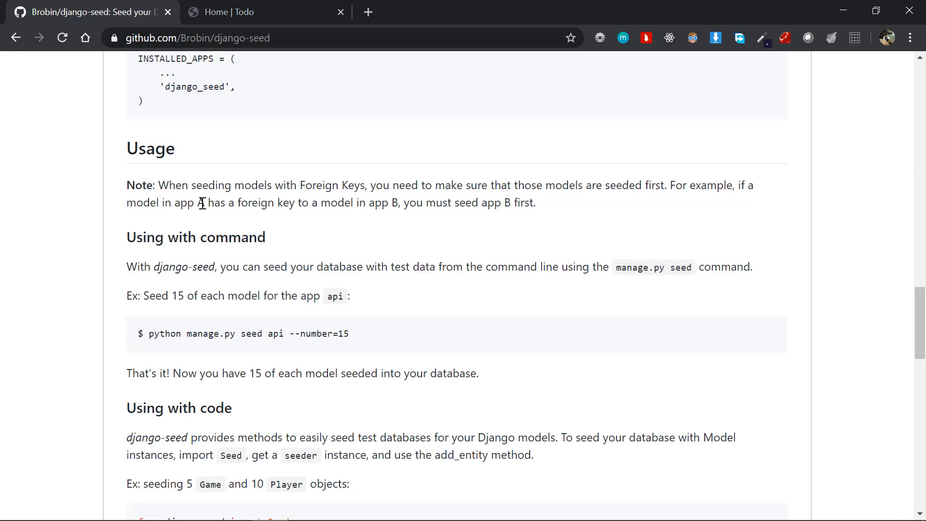
pyautogui.moveTo(199, 203); pyautogui.dragTo(391, 202)
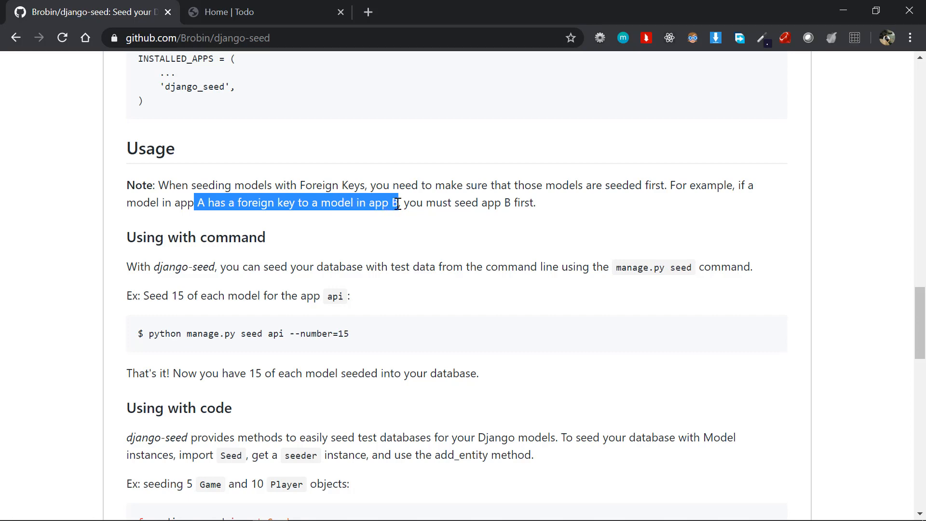
pyautogui.click(409, 203)
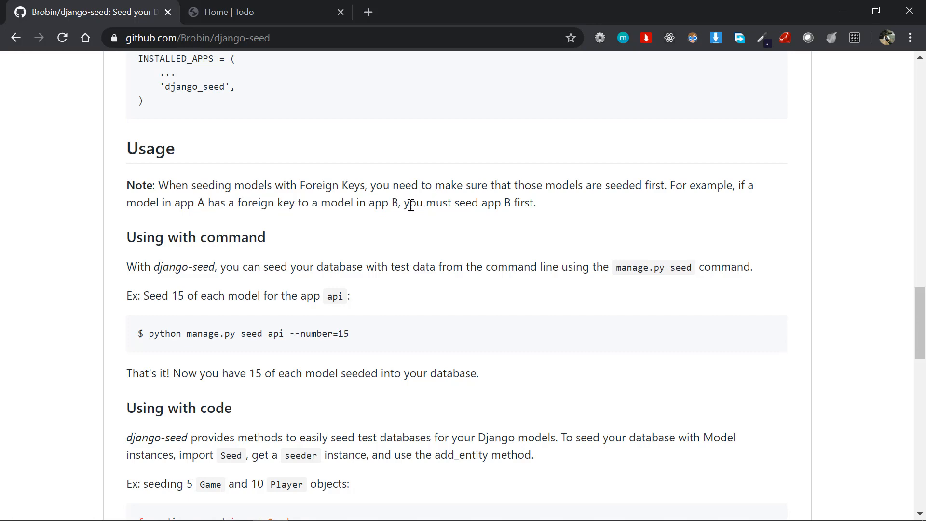
pyautogui.moveTo(403, 202); pyautogui.dragTo(534, 203)
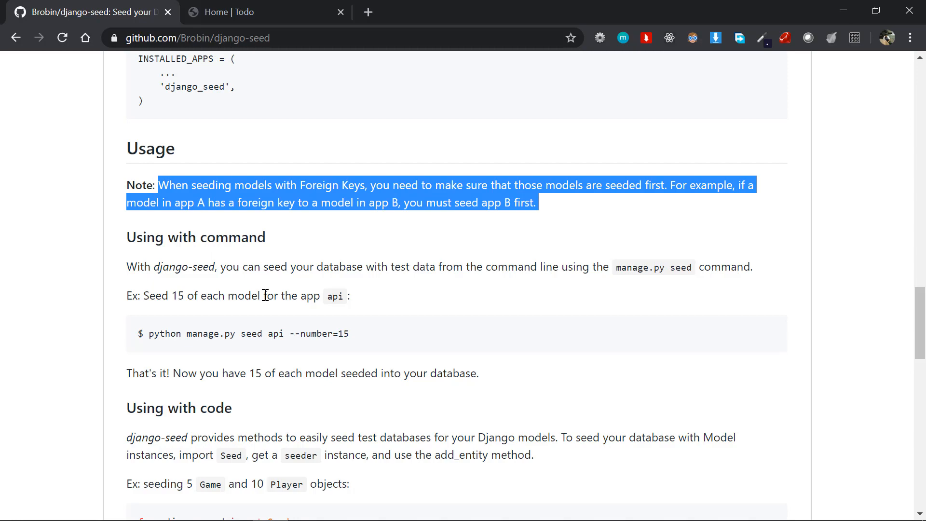
pyautogui.scroll(-3)
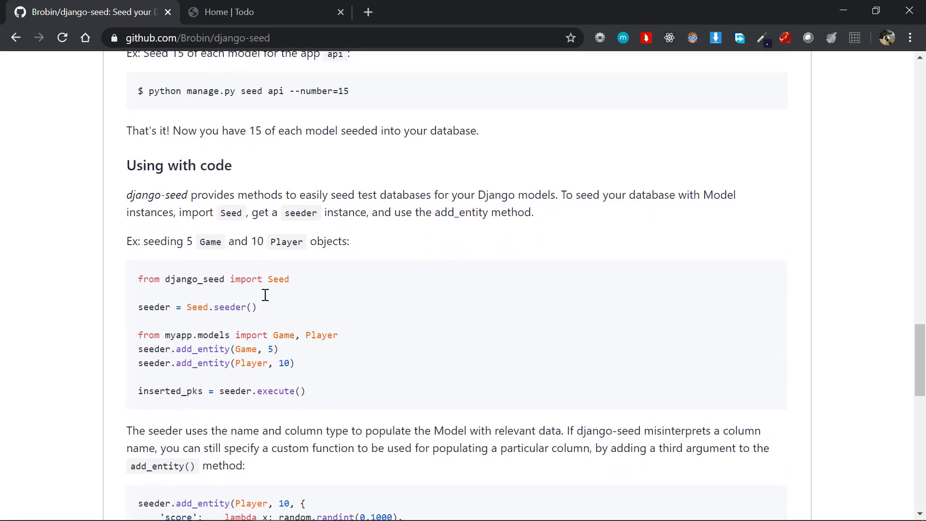